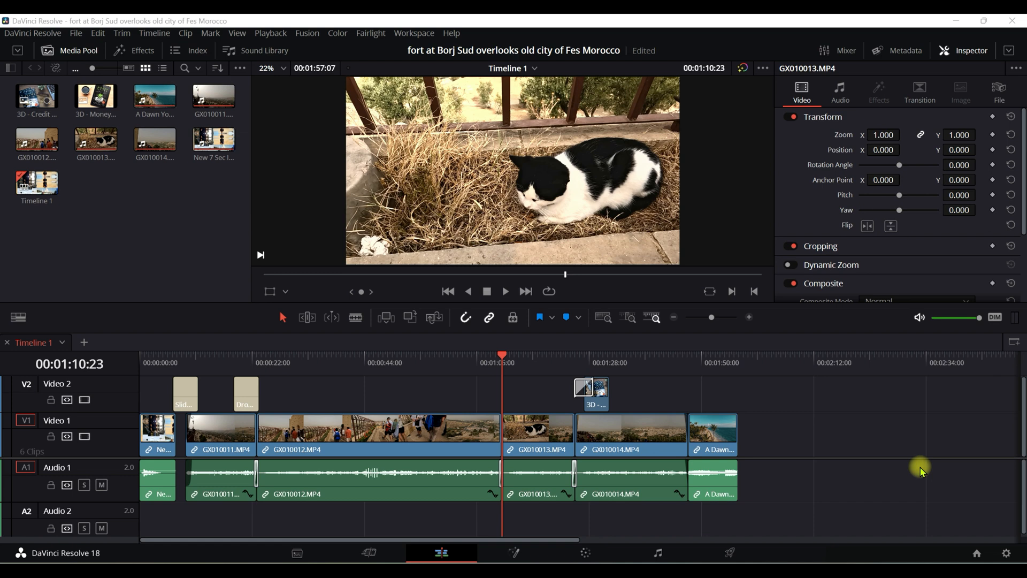
{"action": "mouse_move", "coordinate": [744, 509]}
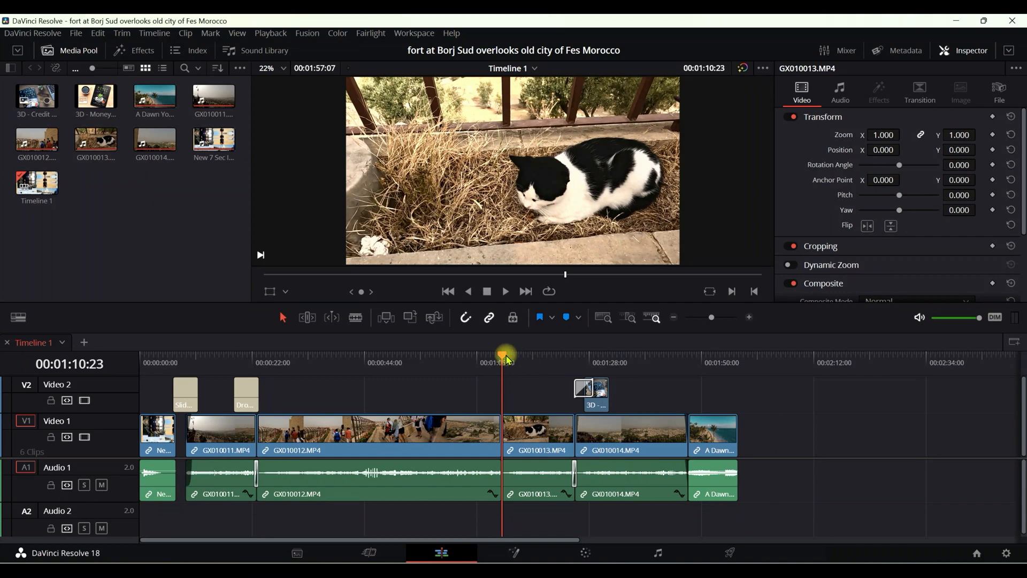
Move the playhead to 01:08:08 inside the GX010012 clip and clear the backward selection
{"action": "left_click_drag", "start_coordinate": [506, 355], "coordinate": [529, 355]}
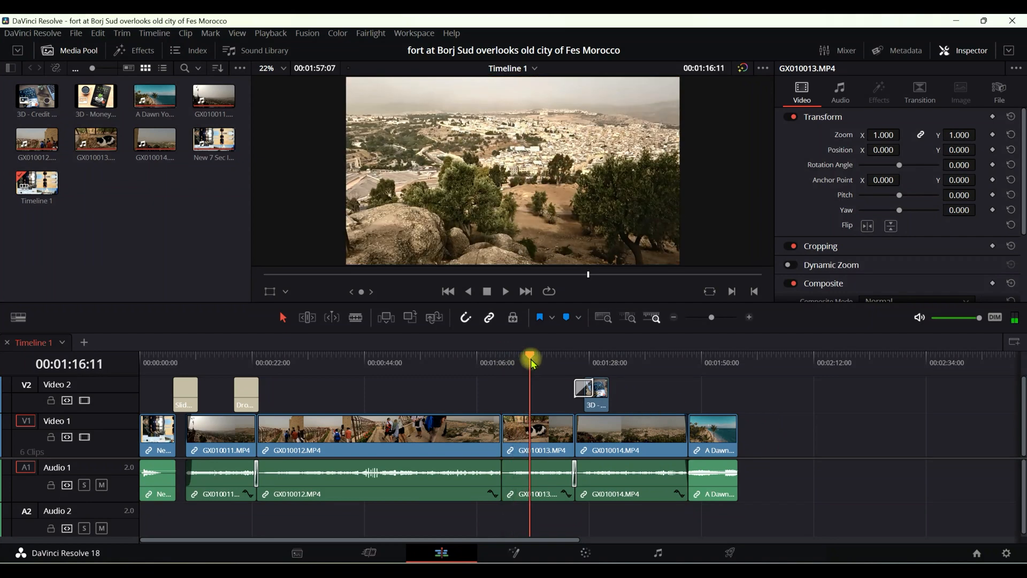
{"action": "left_click_drag", "start_coordinate": [530, 359], "coordinate": [501, 360]}
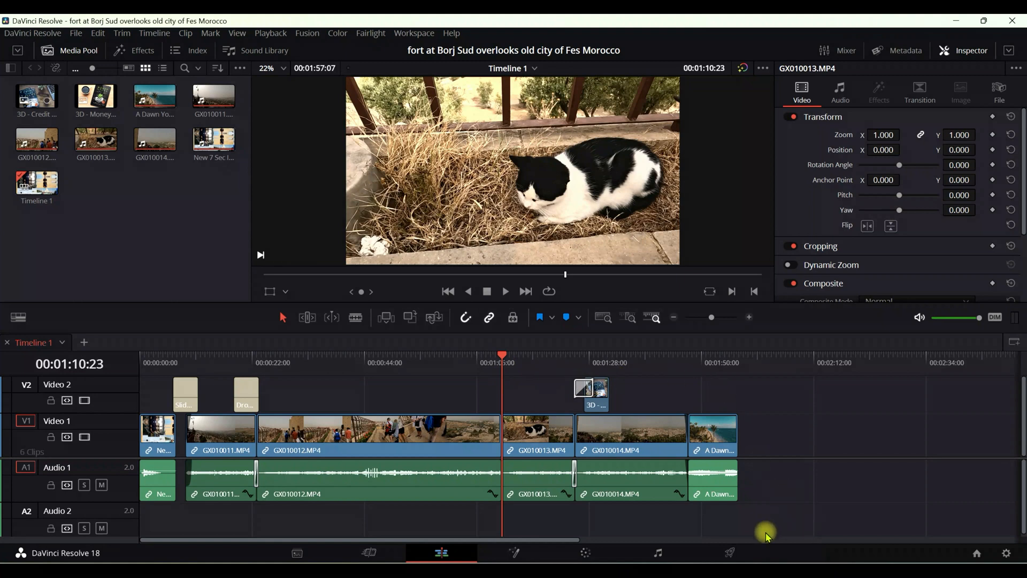
{"action": "mouse_move", "coordinate": [555, 386]}
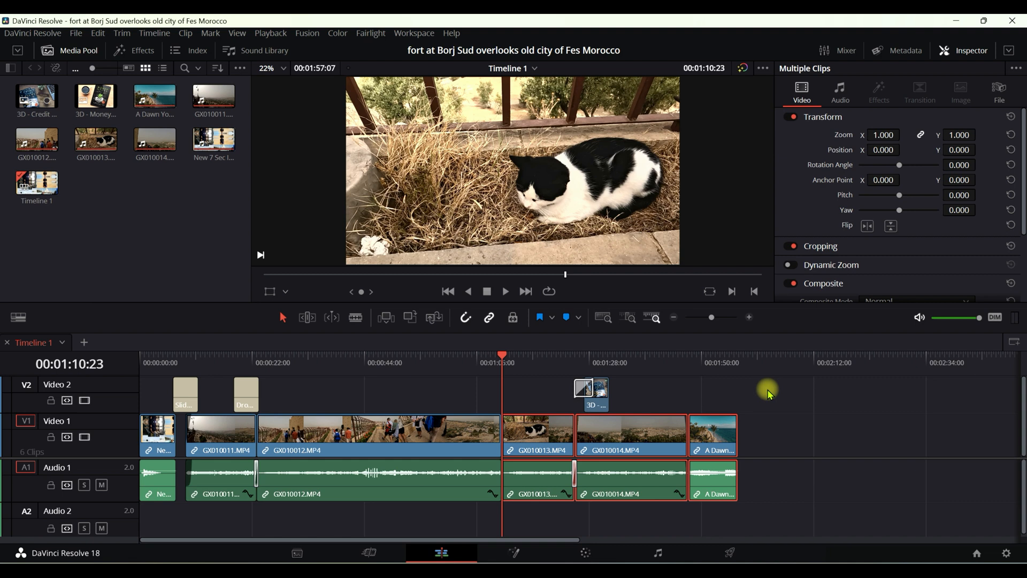
{"action": "mouse_move", "coordinate": [6, 422]}
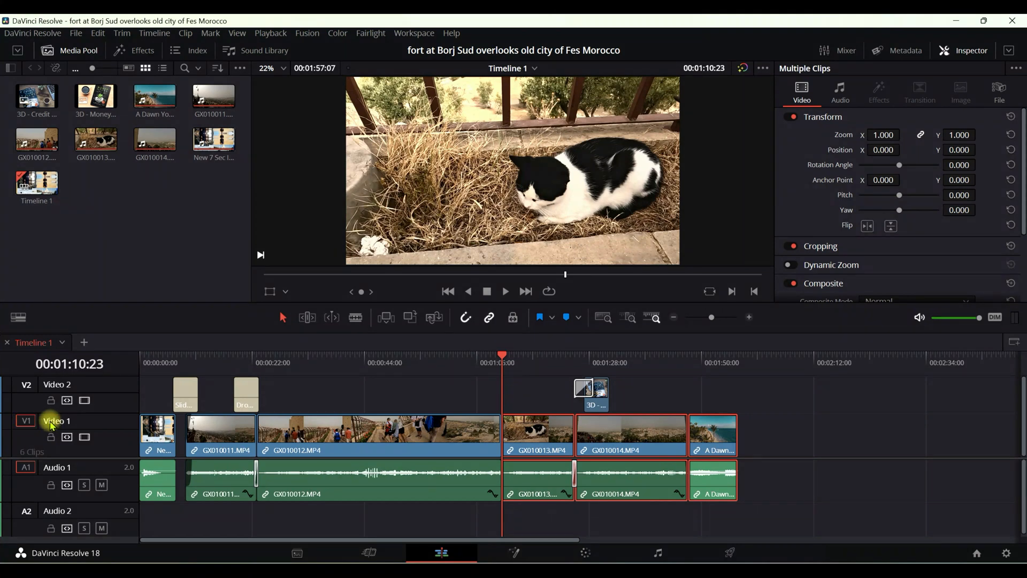
{"action": "mouse_move", "coordinate": [52, 439]}
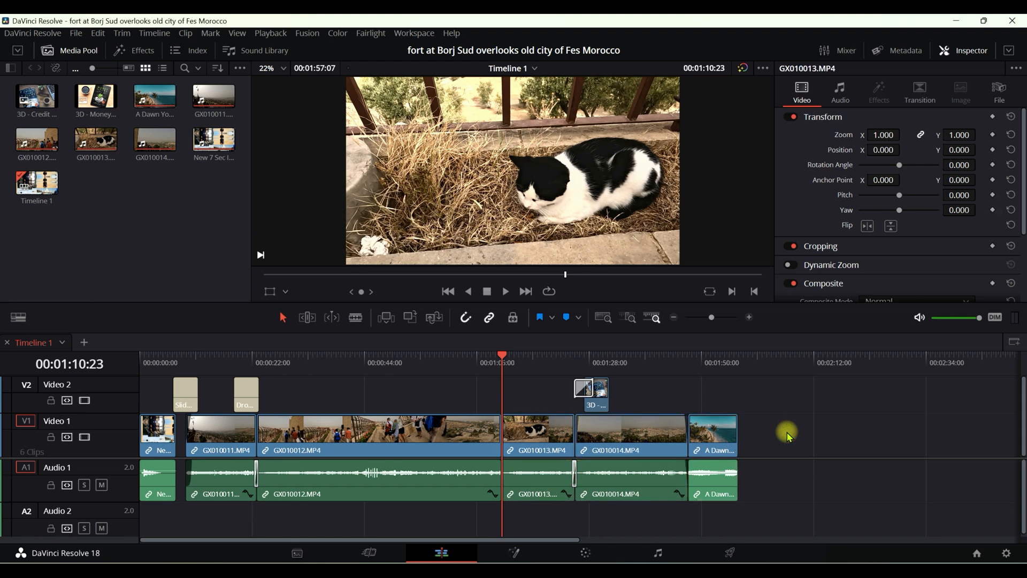
{"action": "mouse_move", "coordinate": [587, 347]}
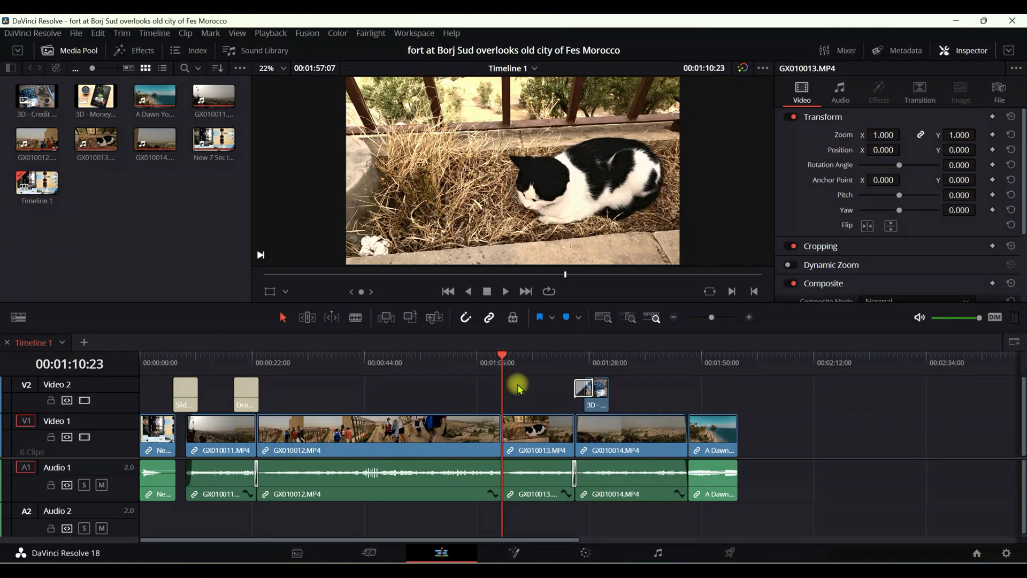
{"action": "mouse_move", "coordinate": [270, 388]}
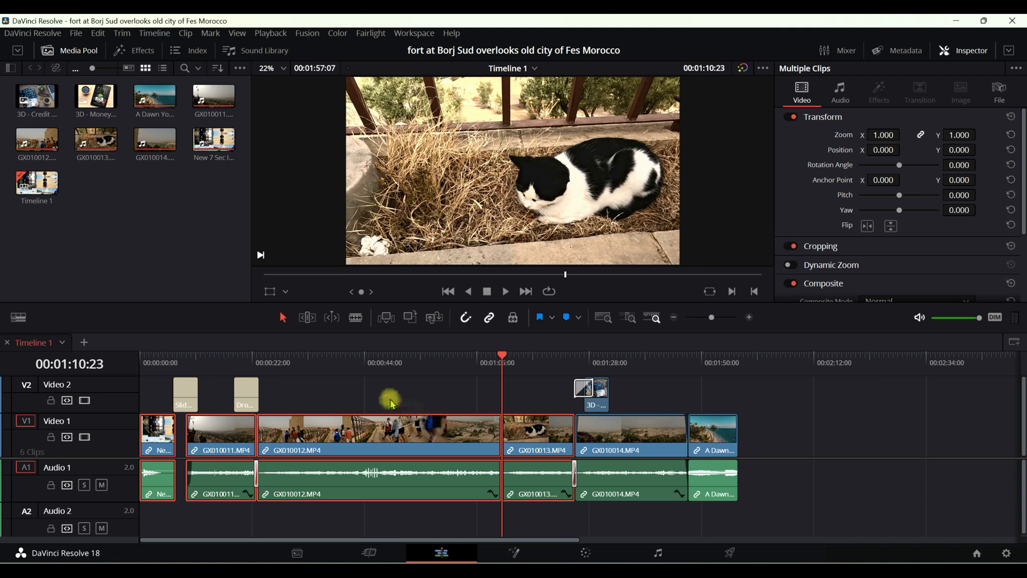
{"action": "mouse_move", "coordinate": [528, 407]}
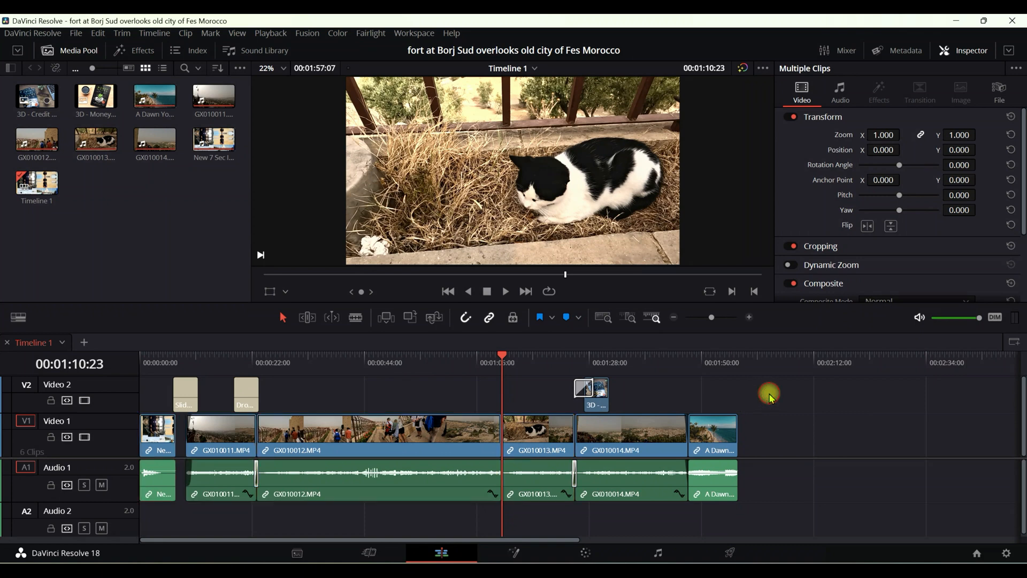
{"action": "left_click", "coordinate": [501, 361]}
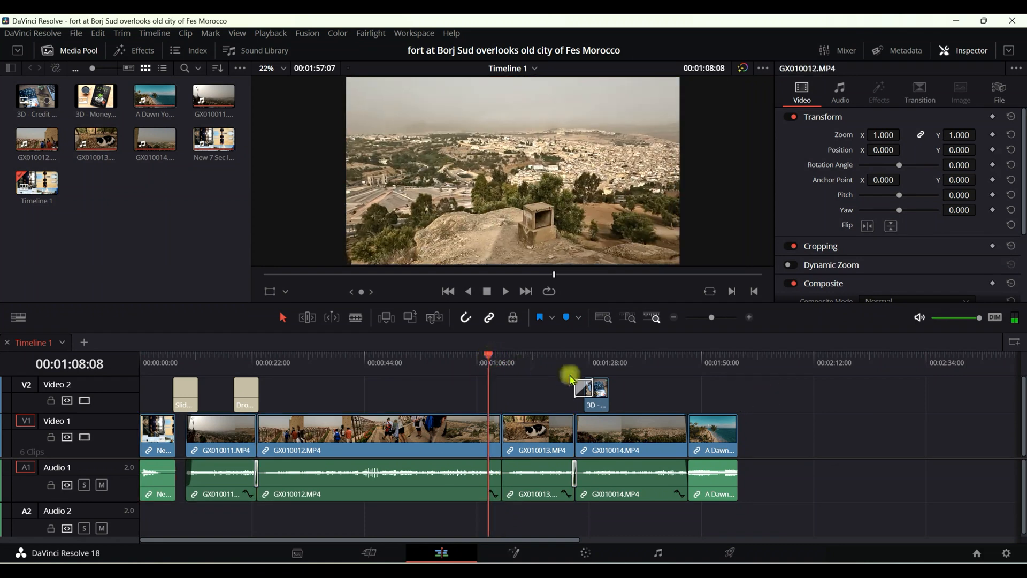
{"action": "mouse_move", "coordinate": [874, 406]}
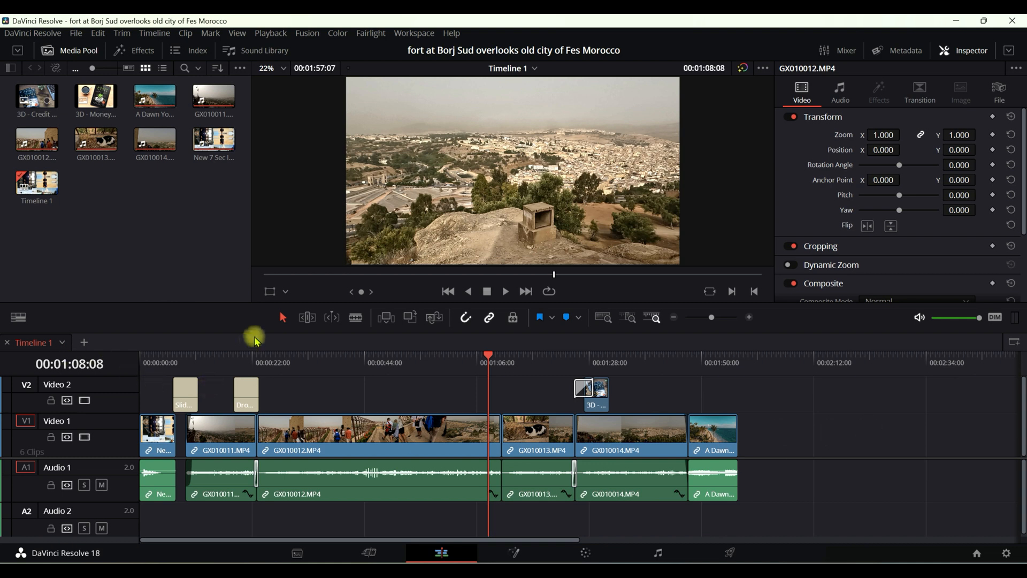
{"action": "left_click", "coordinate": [278, 435]}
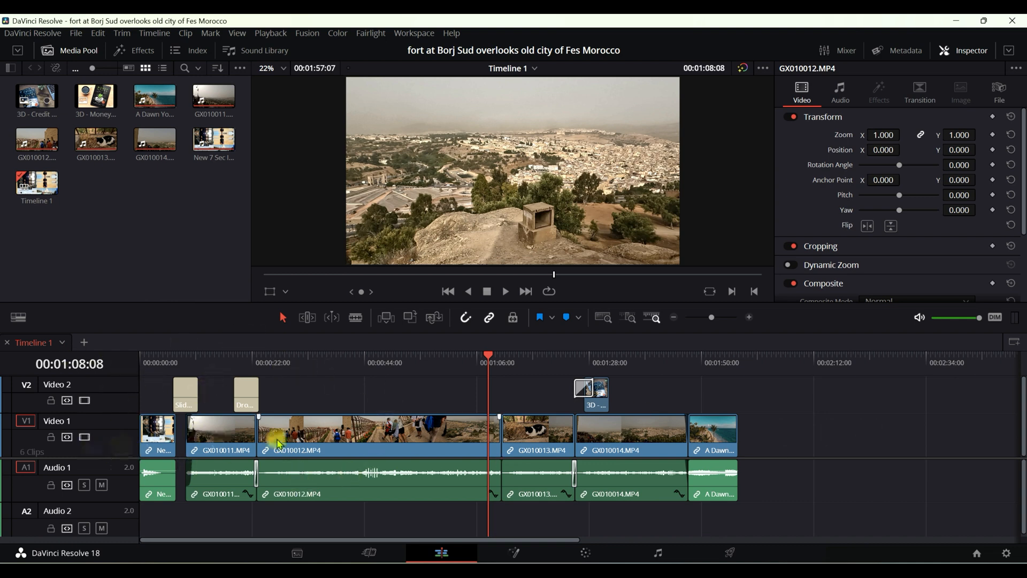
{"action": "mouse_move", "coordinate": [771, 389]}
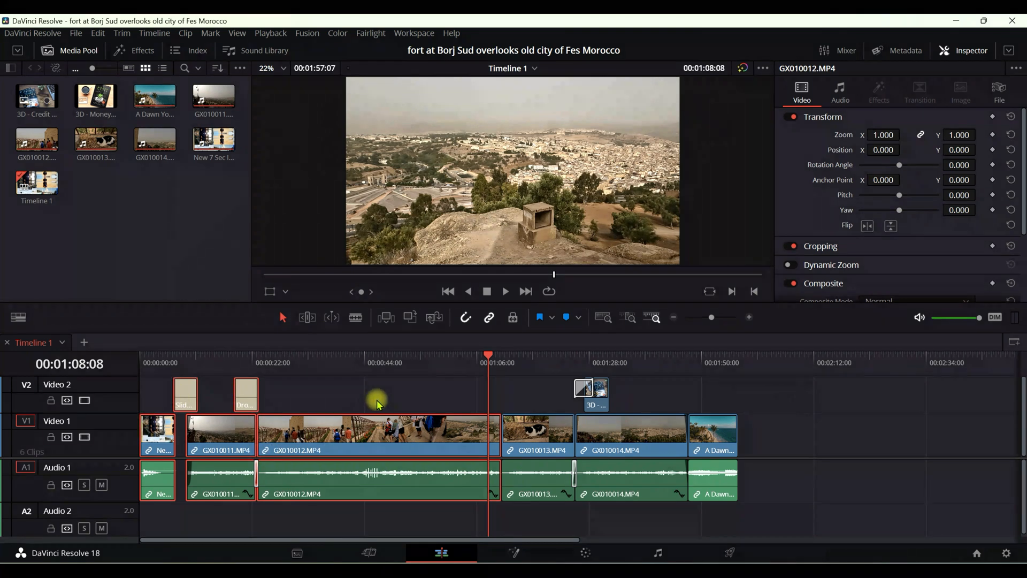
{"action": "mouse_move", "coordinate": [133, 416]}
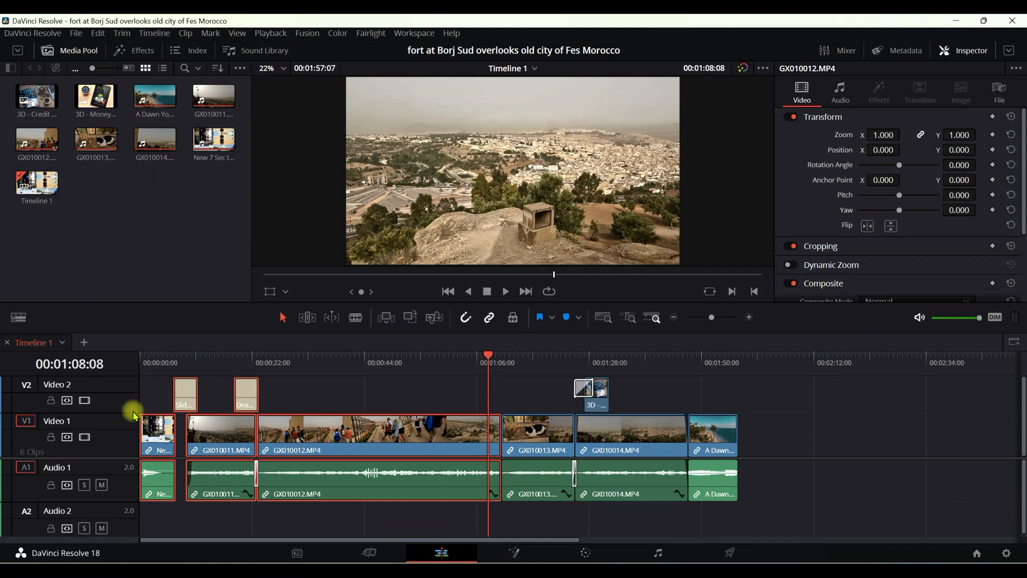
{"action": "mouse_move", "coordinate": [835, 422]}
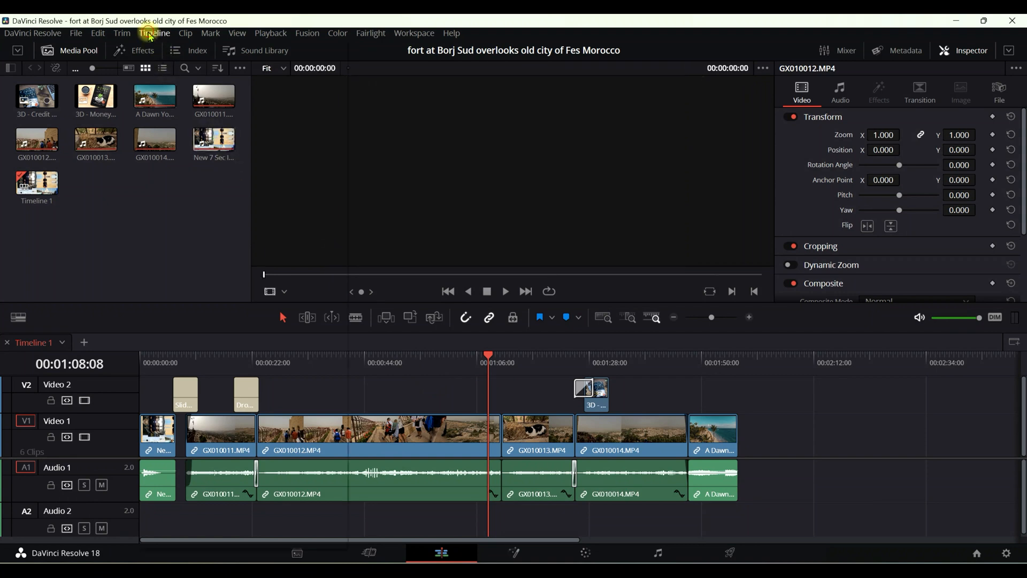
Show the Timeline menu's Select Clips Backward and Forward submenus with track options
{"action": "left_click", "coordinate": [154, 33]}
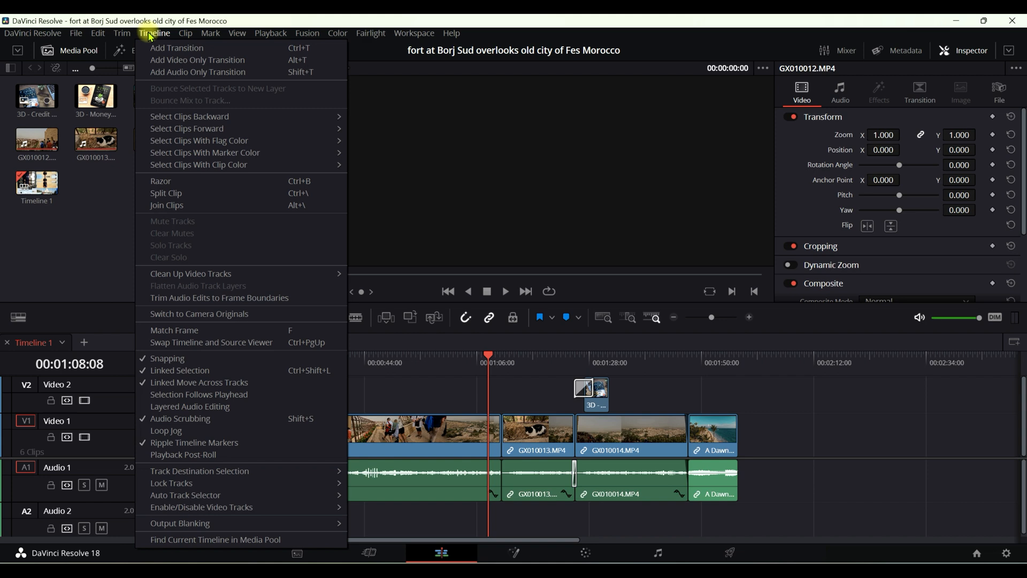
{"action": "mouse_move", "coordinate": [167, 124]}
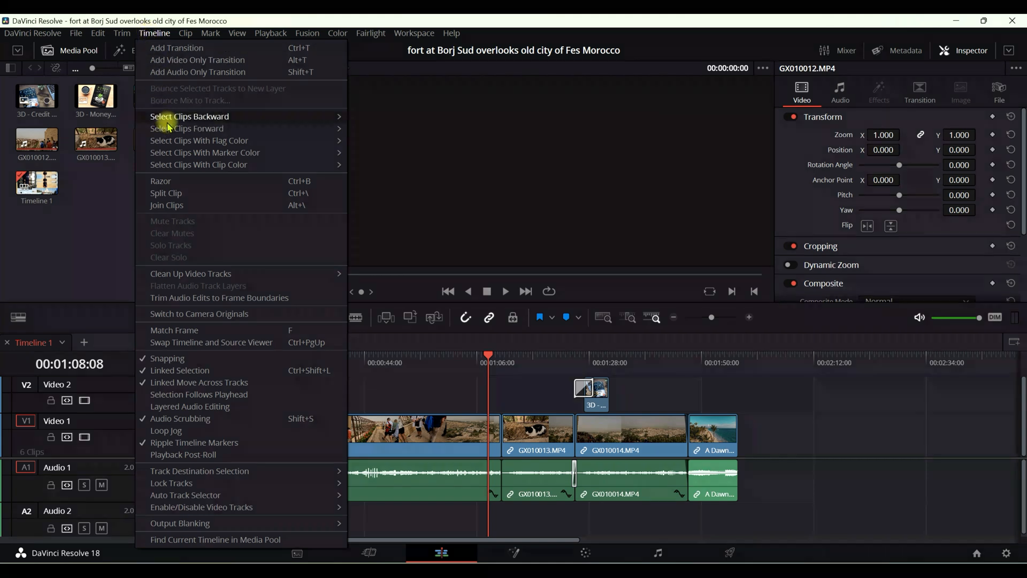
{"action": "mouse_move", "coordinate": [190, 115]}
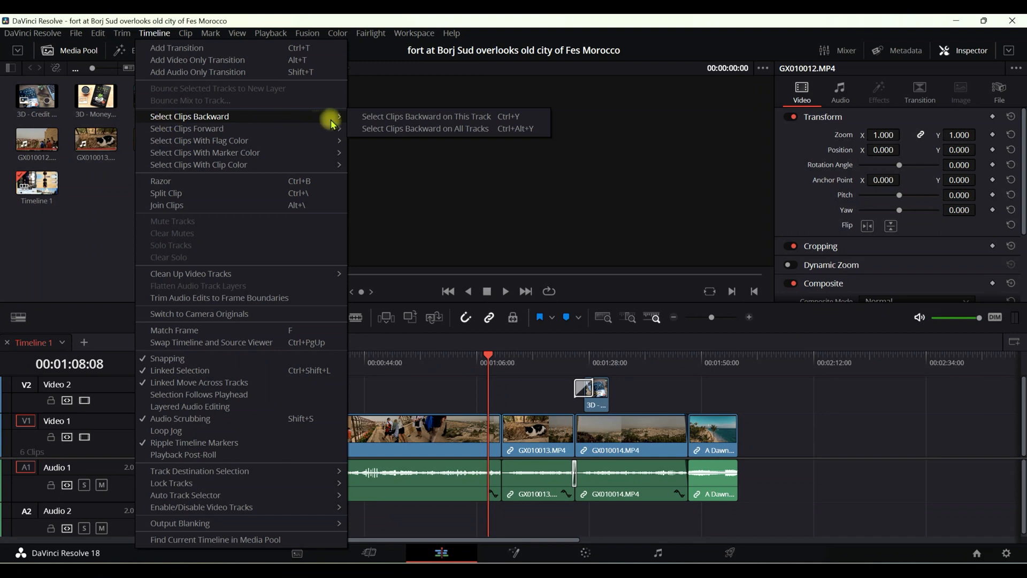
{"action": "mouse_move", "coordinate": [216, 127]}
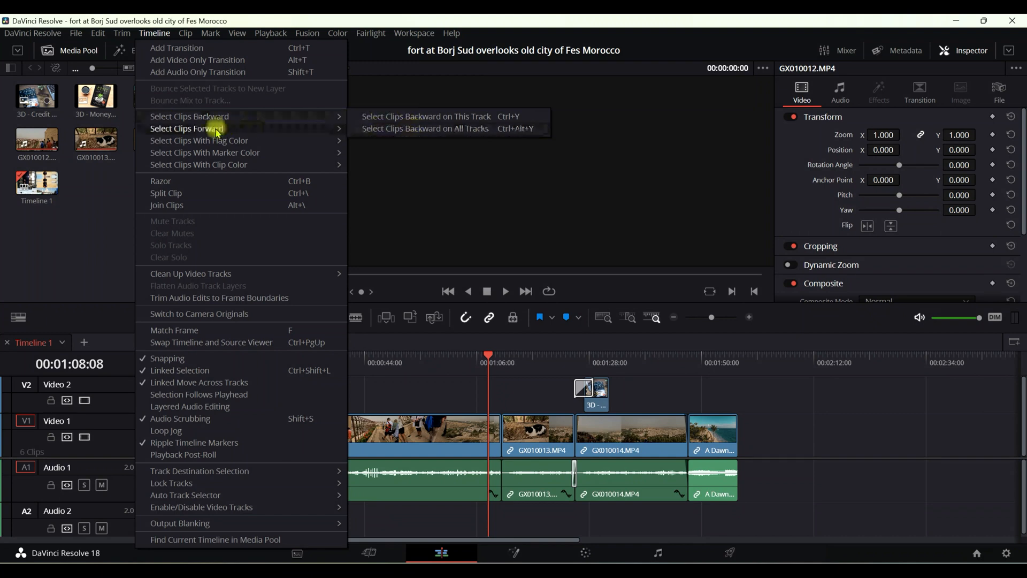
{"action": "mouse_move", "coordinate": [190, 129]}
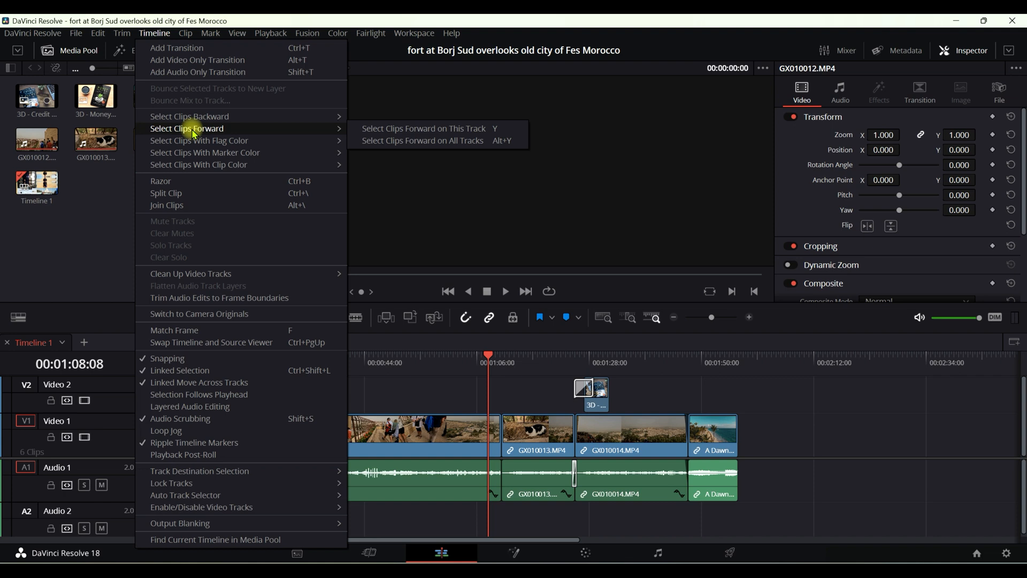
{"action": "mouse_move", "coordinate": [331, 134]}
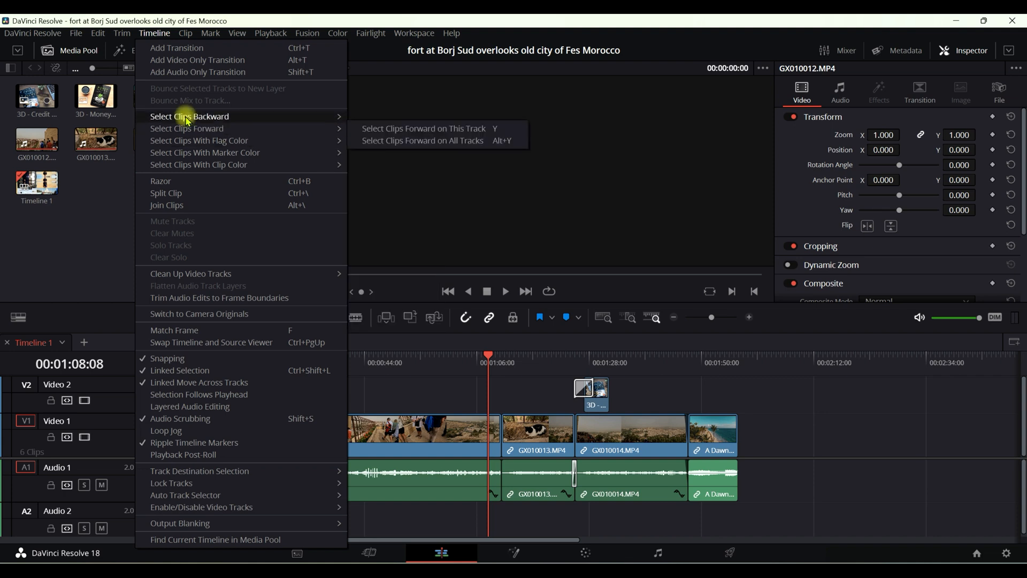
{"action": "left_click", "coordinate": [211, 33]}
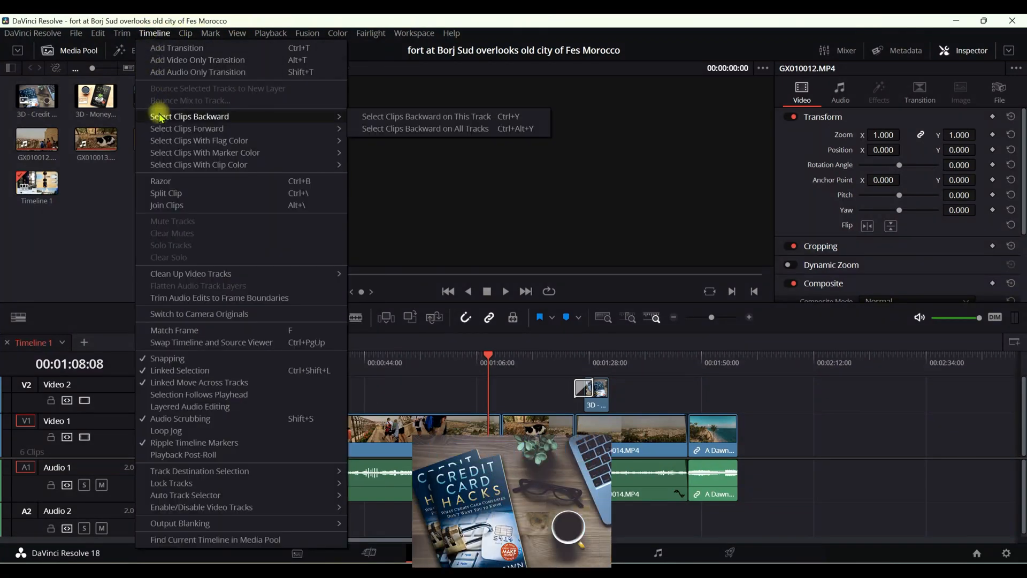
{"action": "mouse_move", "coordinate": [167, 118]}
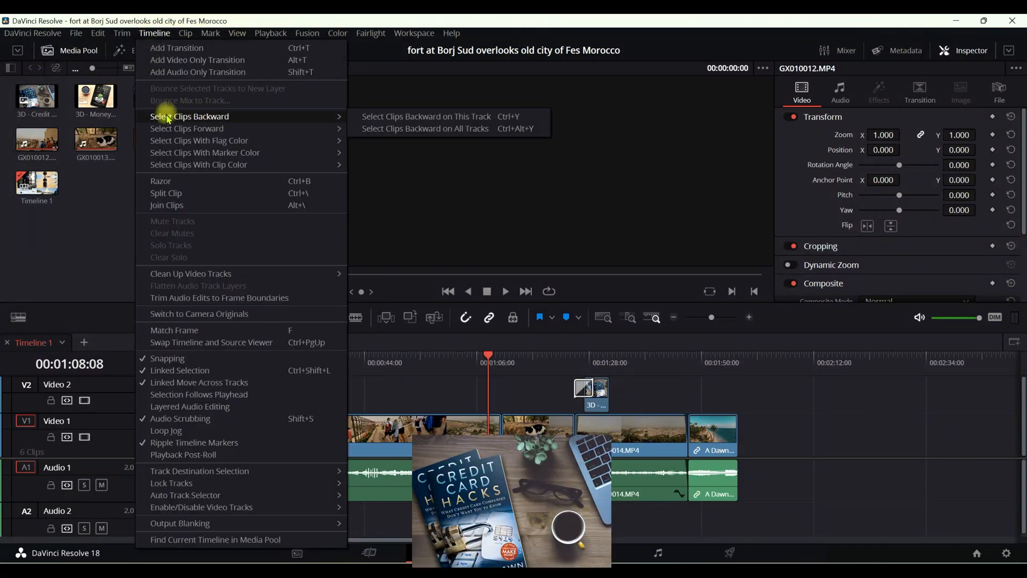
{"action": "mouse_move", "coordinate": [187, 128]}
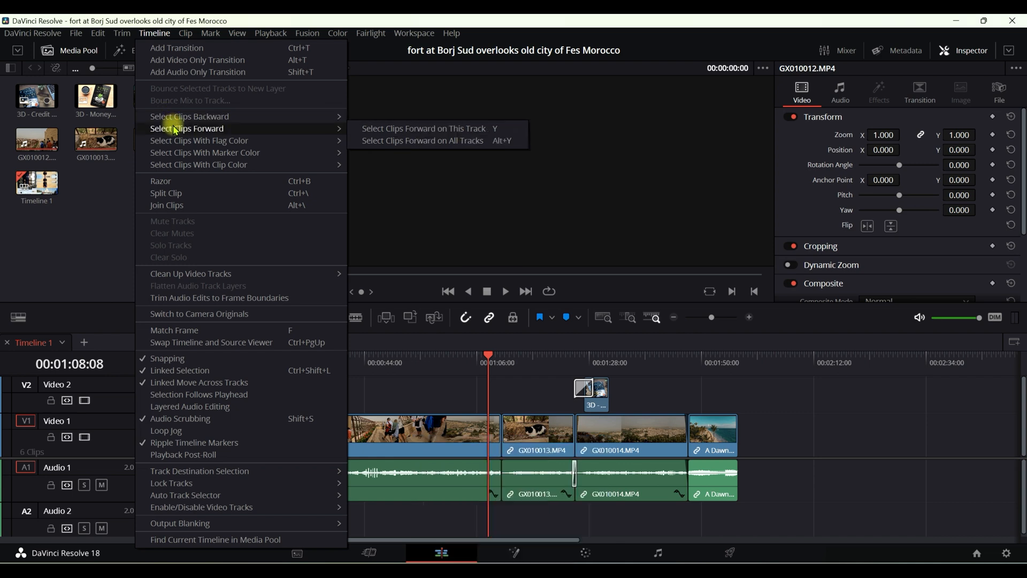
{"action": "mouse_move", "coordinate": [784, 337]}
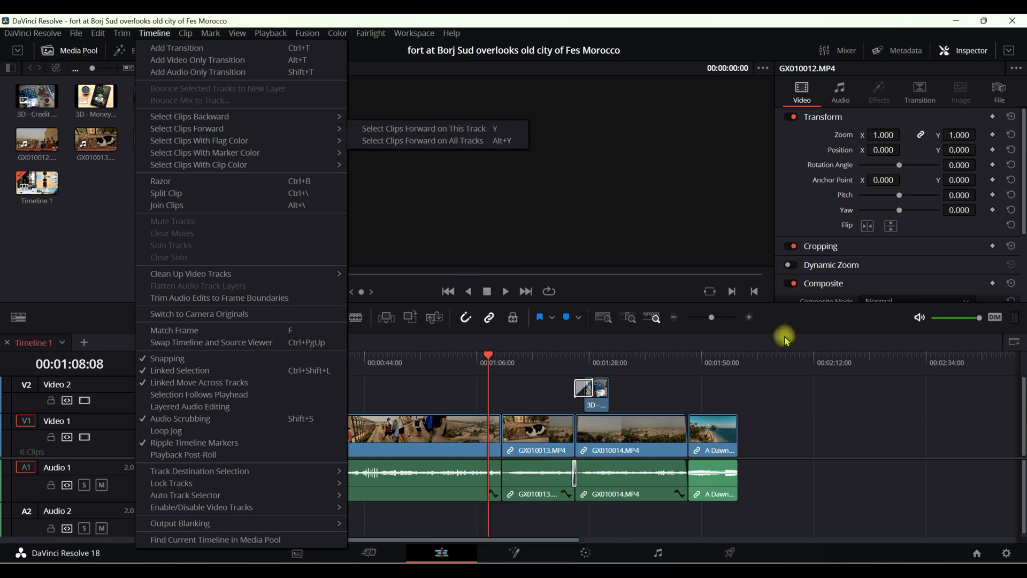